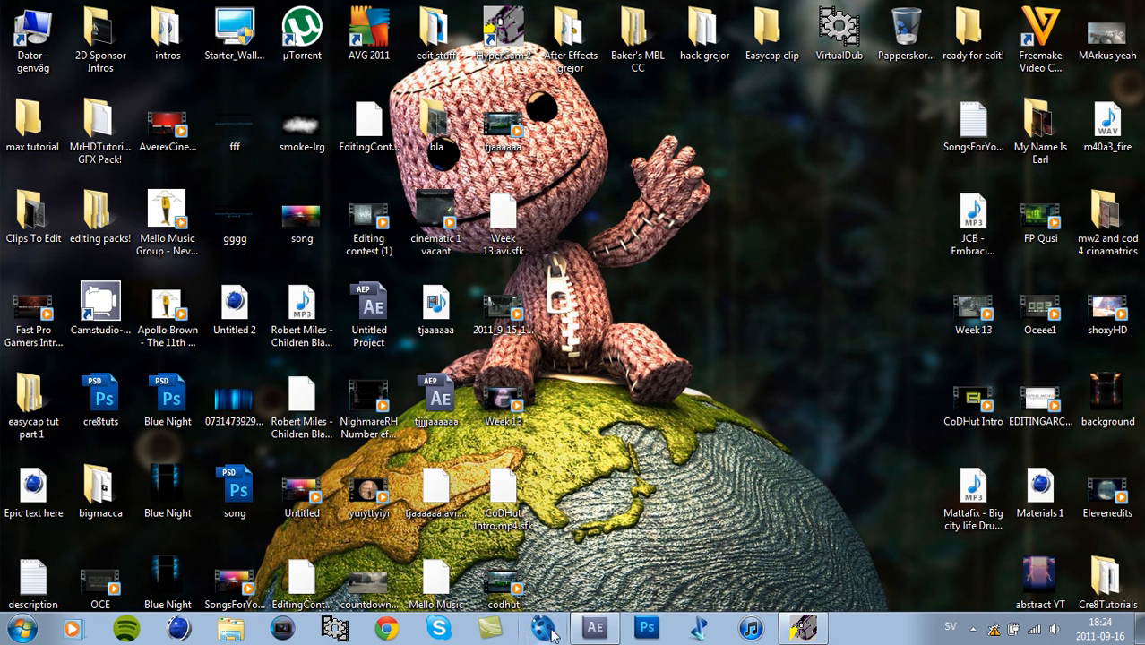
Step: Restore the After Effects gameplay project from the taskbar
{"action": "left_click", "coordinate": [594, 628]}
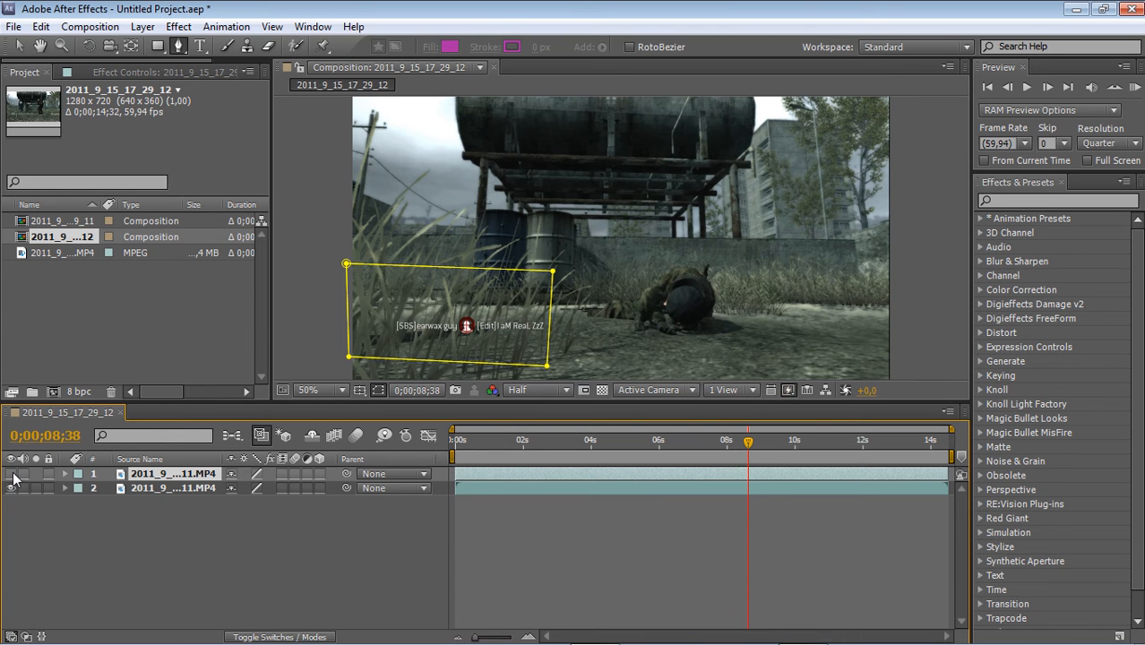
{"action": "mouse_move", "coordinate": [584, 327]}
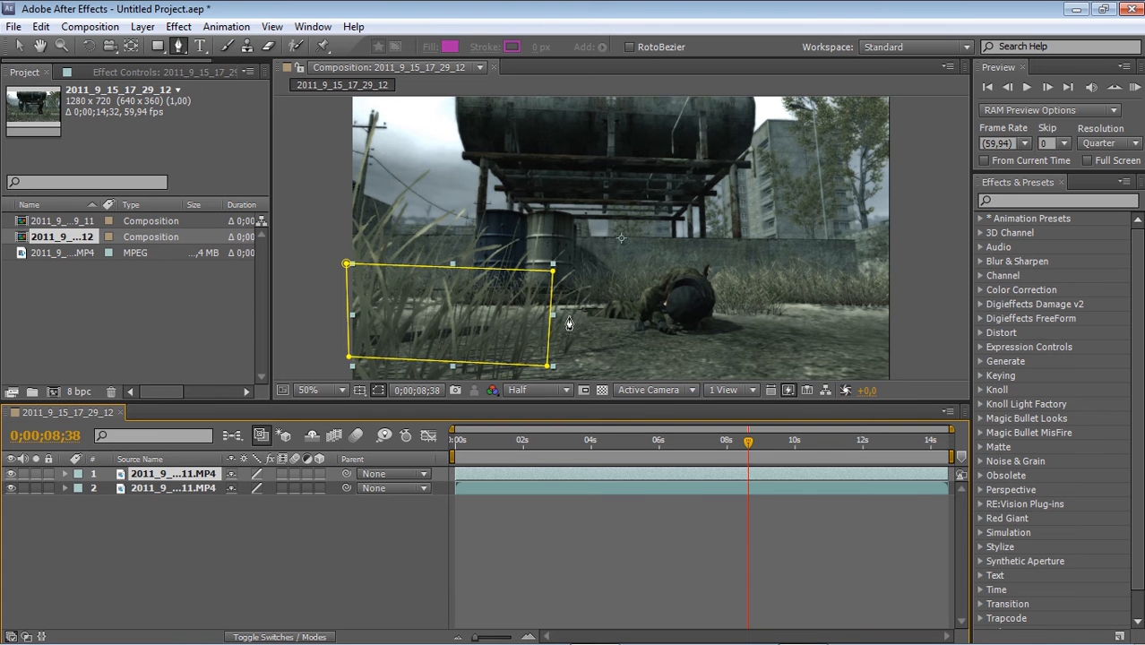
{"action": "mouse_move", "coordinate": [485, 342]}
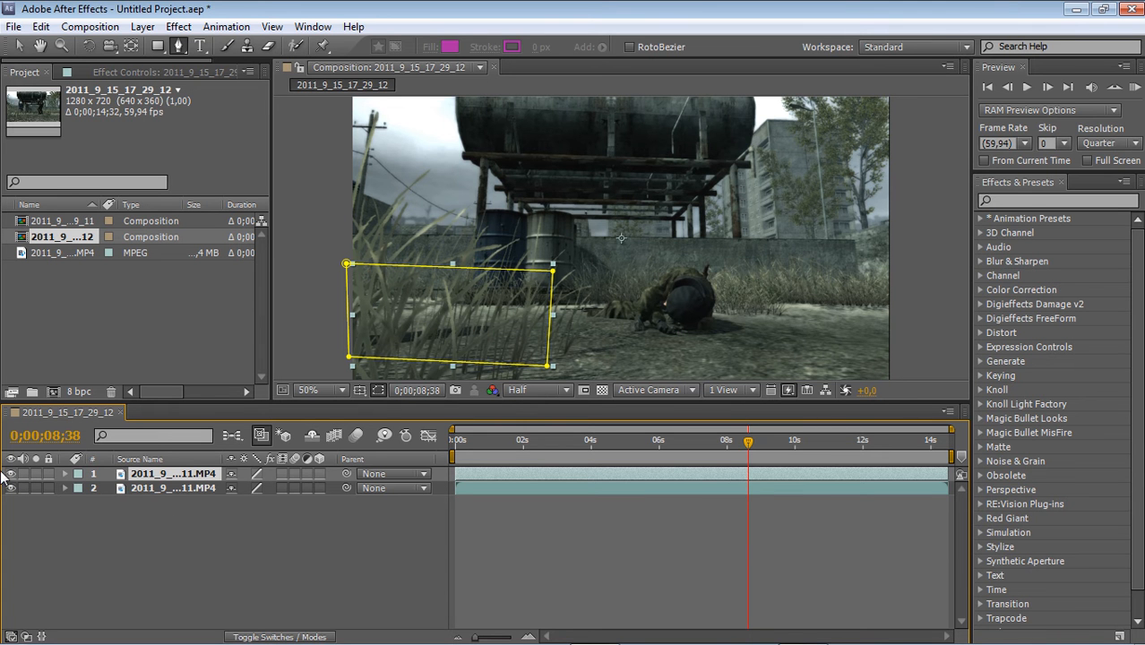
{"action": "mouse_move", "coordinate": [579, 250]}
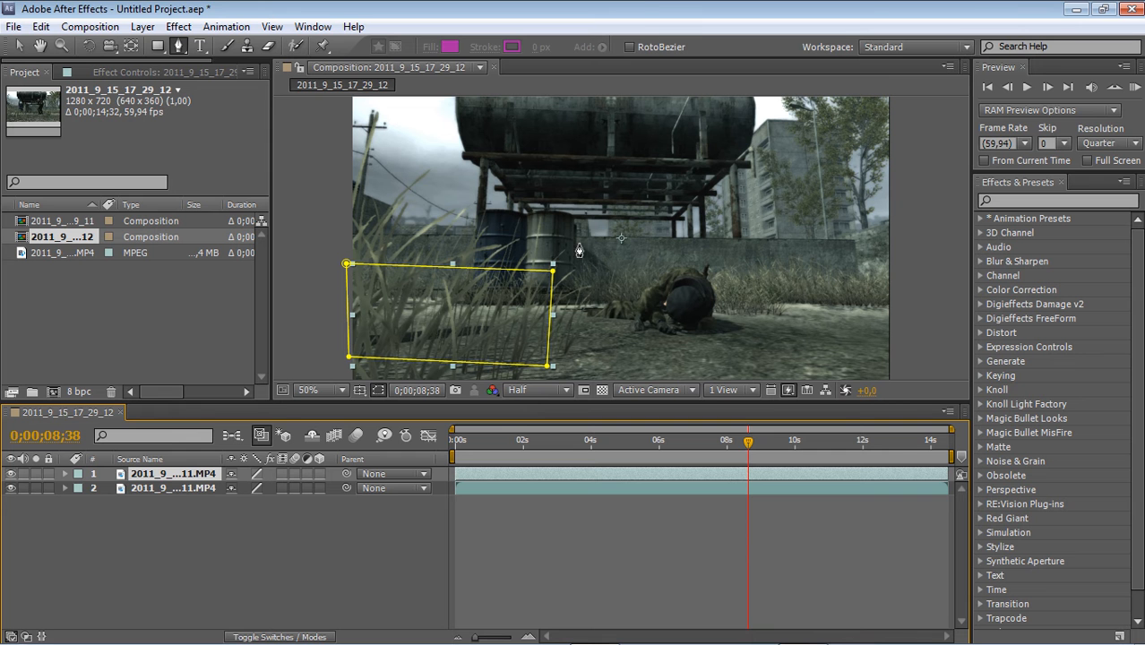
{"action": "mouse_move", "coordinate": [119, 401]}
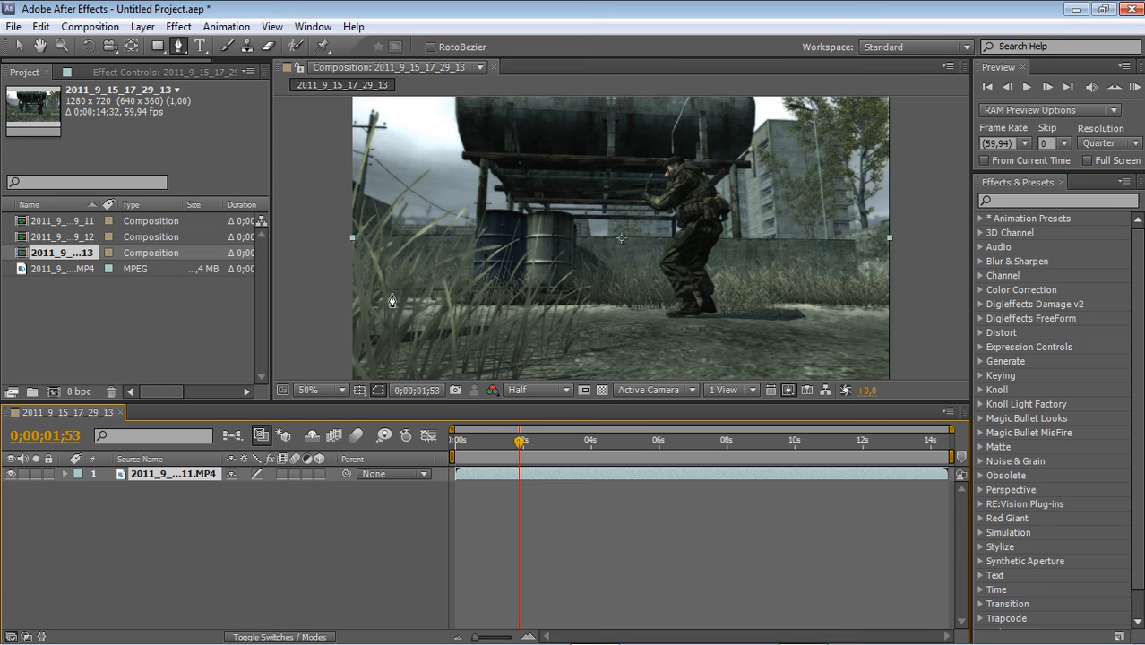
{"action": "mouse_move", "coordinate": [429, 325]}
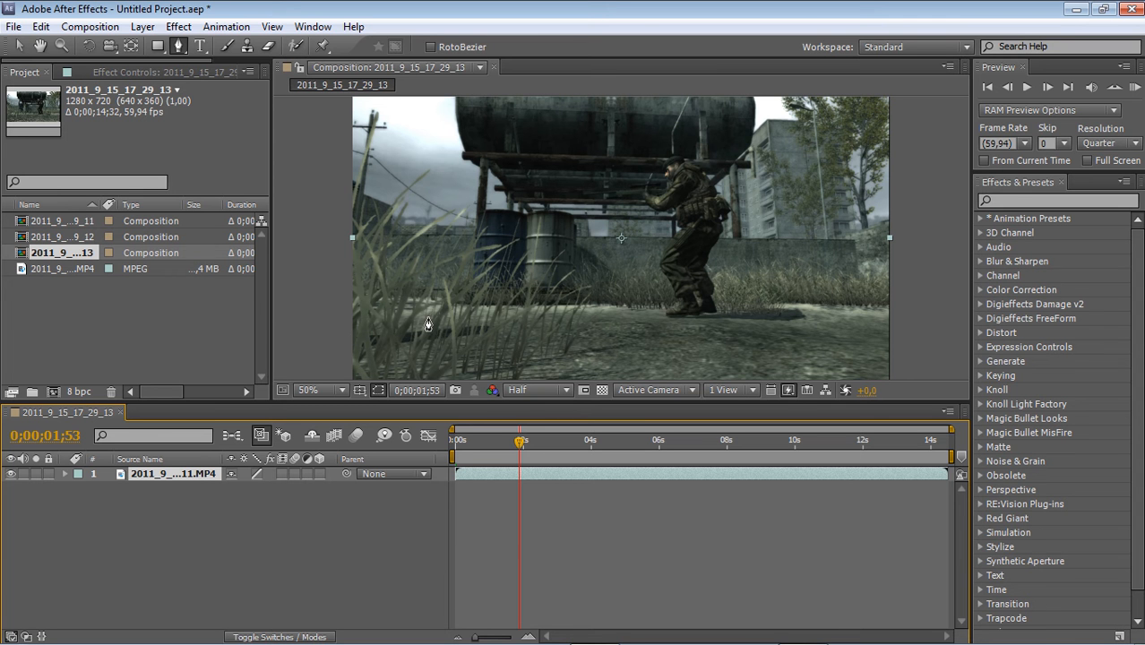
{"action": "mouse_move", "coordinate": [159, 424]}
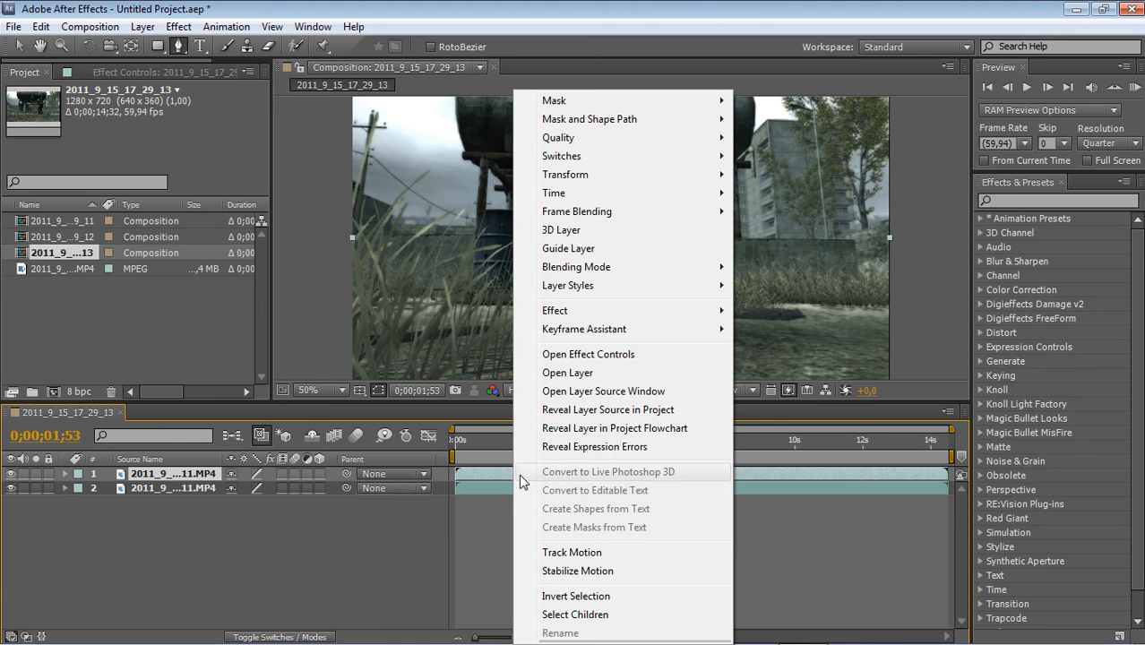
{"action": "mouse_move", "coordinate": [553, 193]}
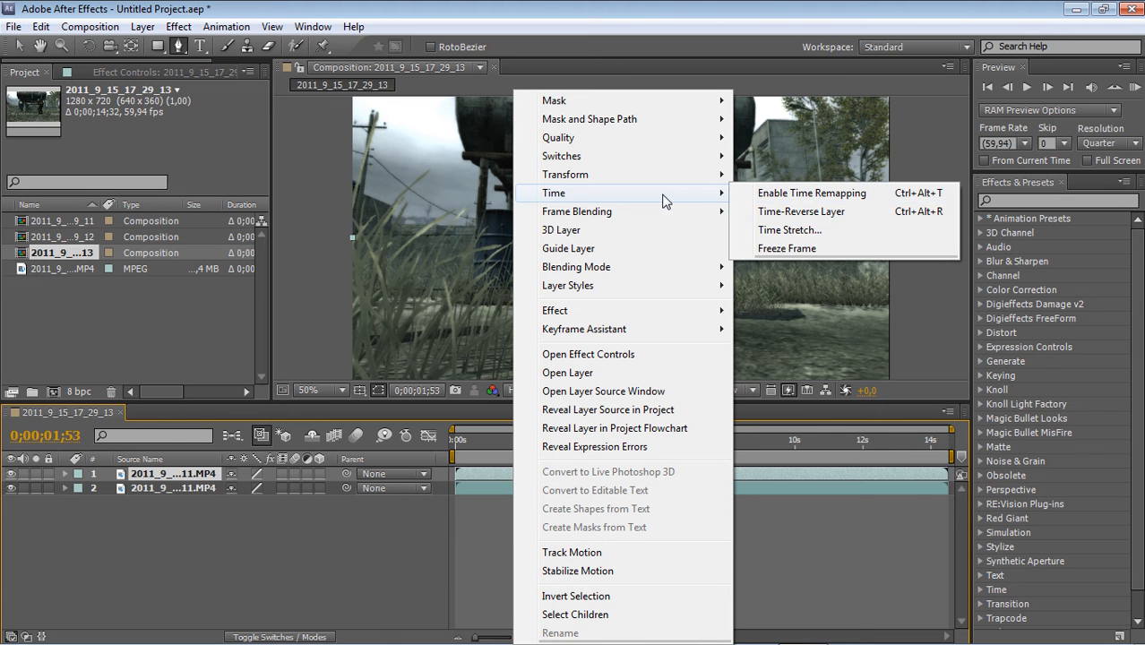
Step: Freeze the top gameplay layer on the current frame and collapse its Time Remap property
{"action": "left_click", "coordinate": [811, 193]}
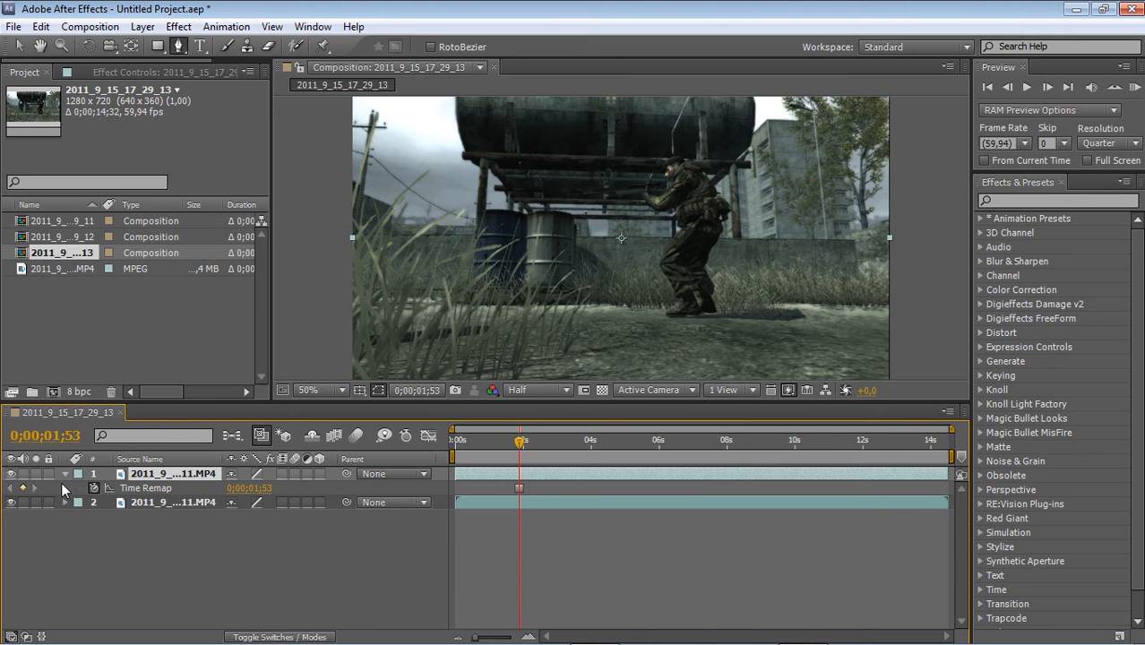
{"action": "left_click", "coordinate": [65, 474]}
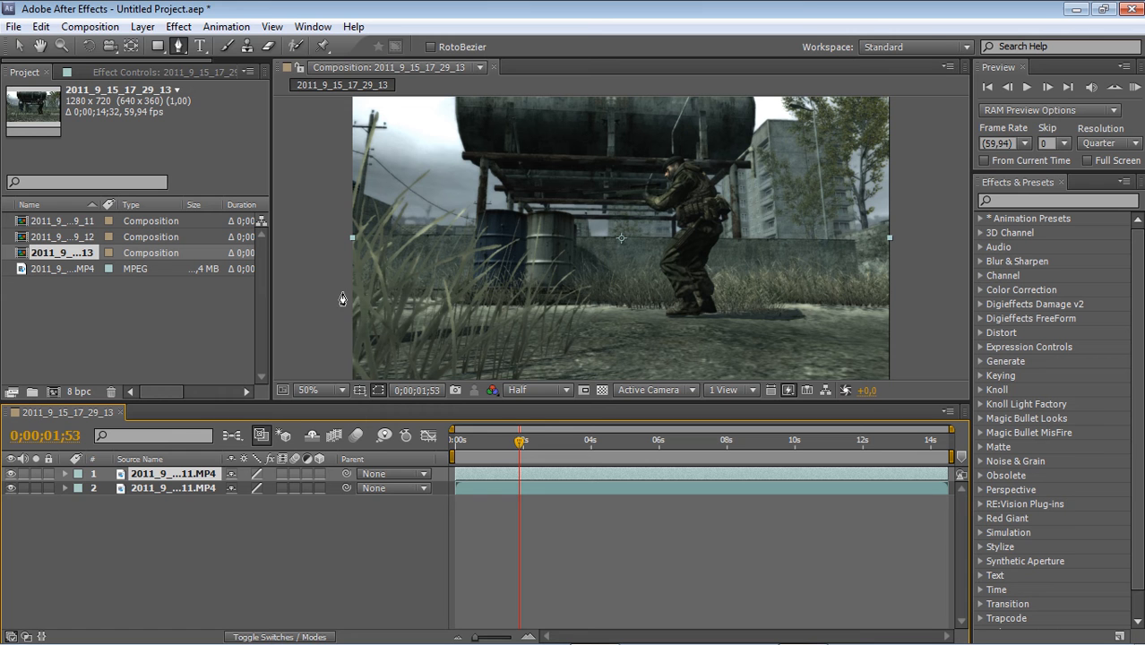
{"action": "mouse_move", "coordinate": [336, 288]}
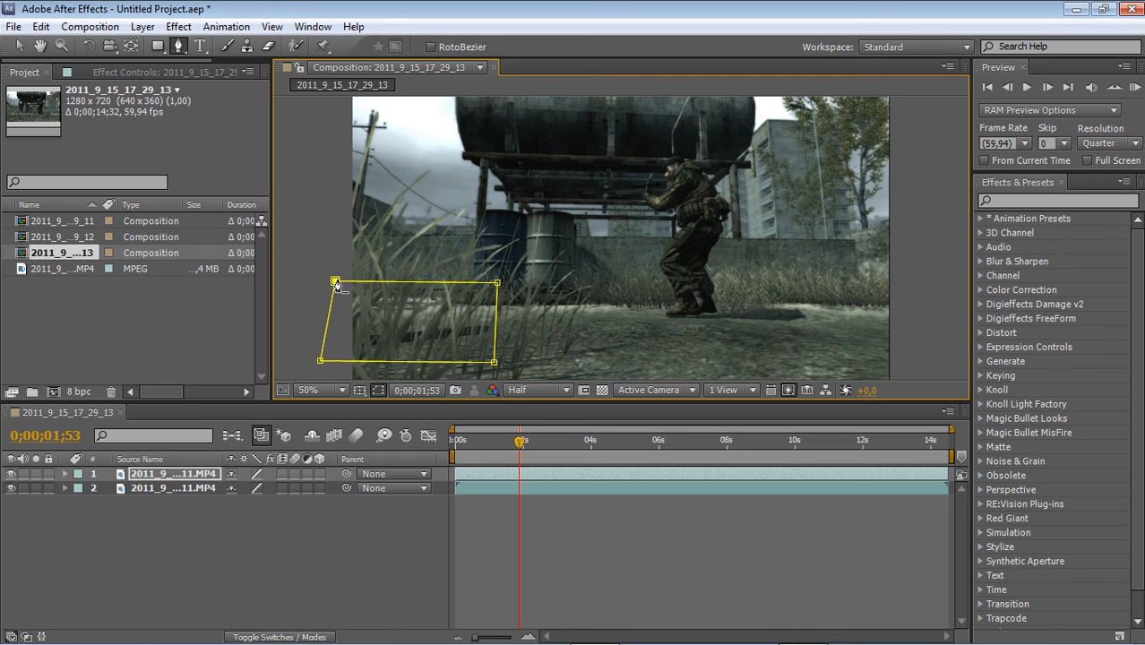
{"action": "mouse_move", "coordinate": [599, 285]}
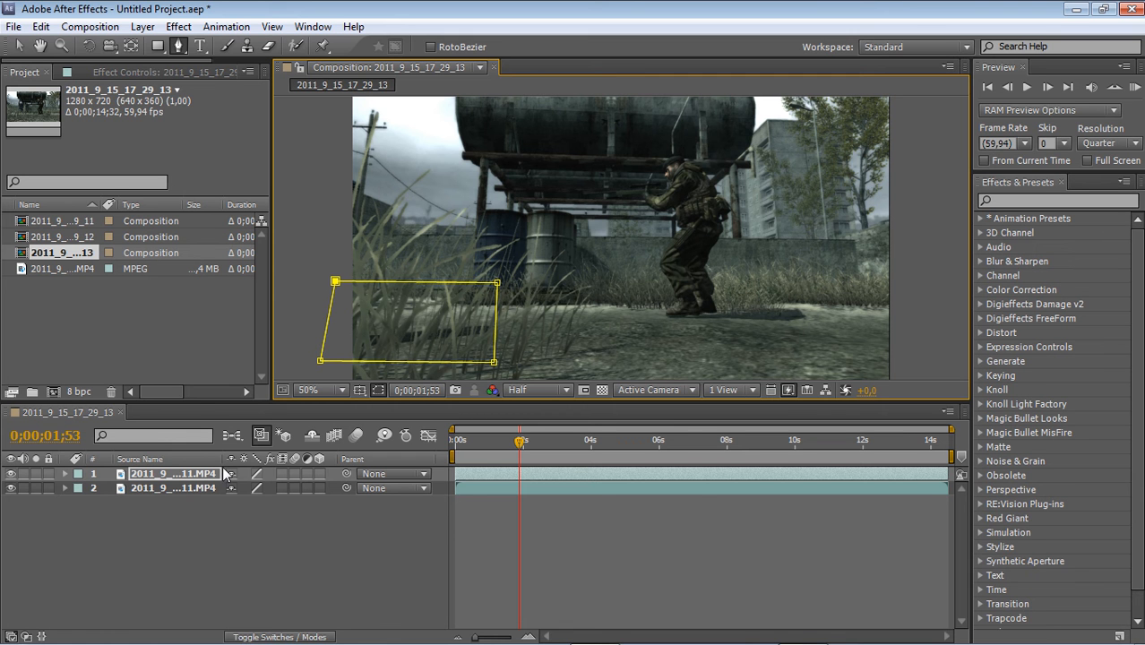
Step: Move to the kill-feed moment and reshape the mask corners around the kill feed
{"action": "left_click_drag", "start_coordinate": [519, 440], "coordinate": [698, 440]}
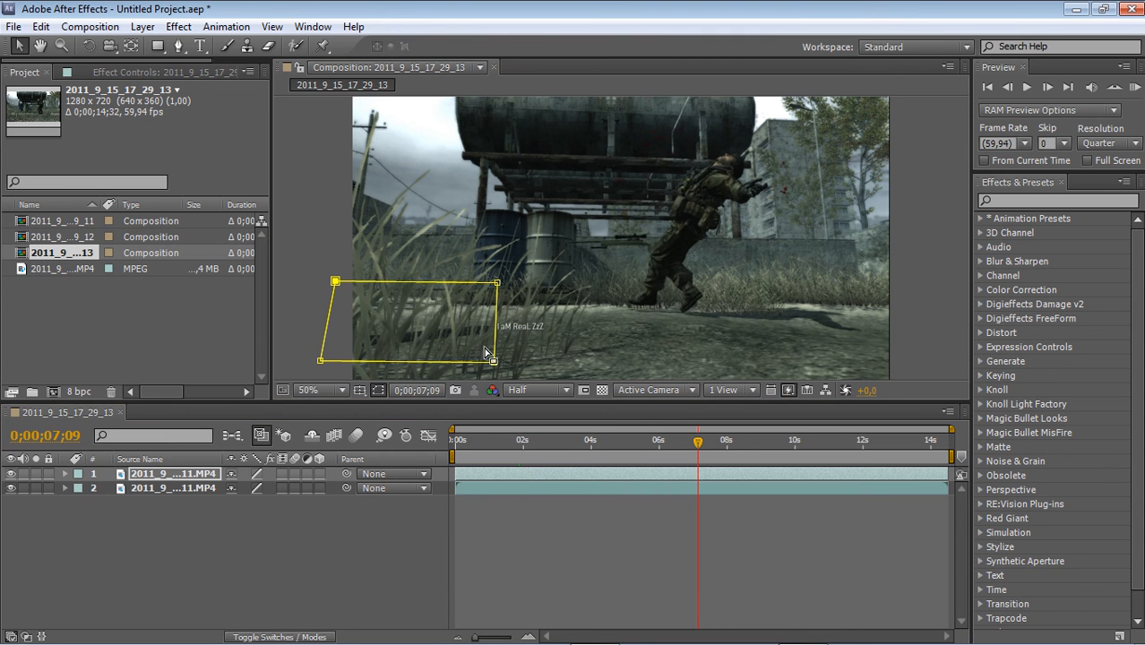
{"action": "left_click_drag", "start_coordinate": [496, 360], "coordinate": [548, 370]}
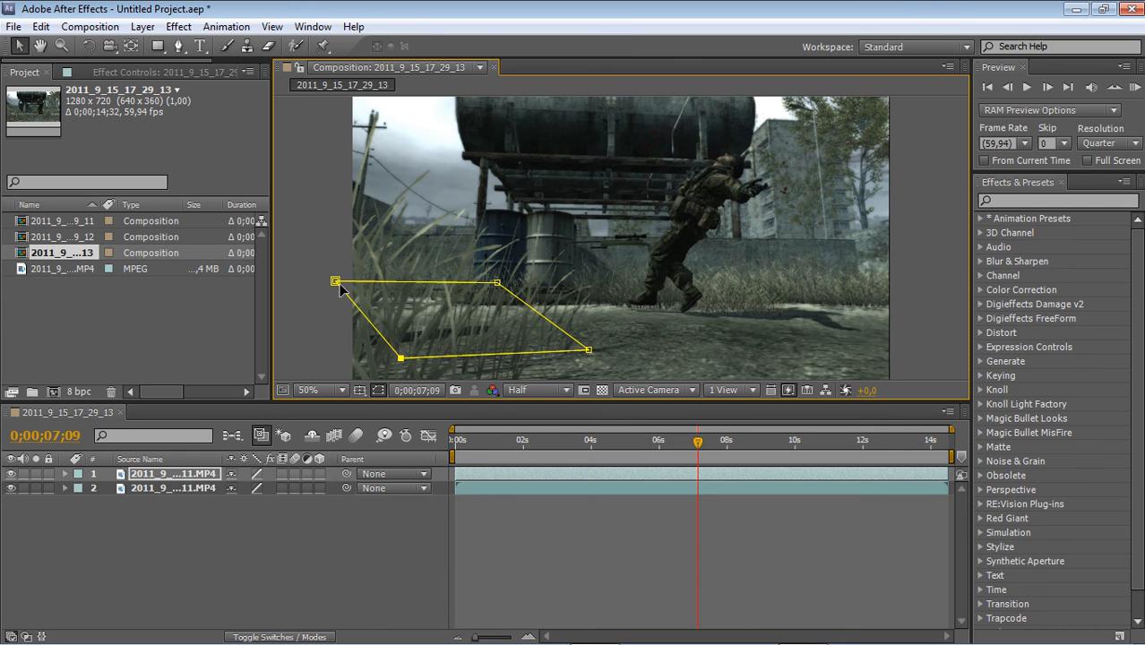
{"action": "left_click_drag", "start_coordinate": [336, 282], "coordinate": [393, 285]}
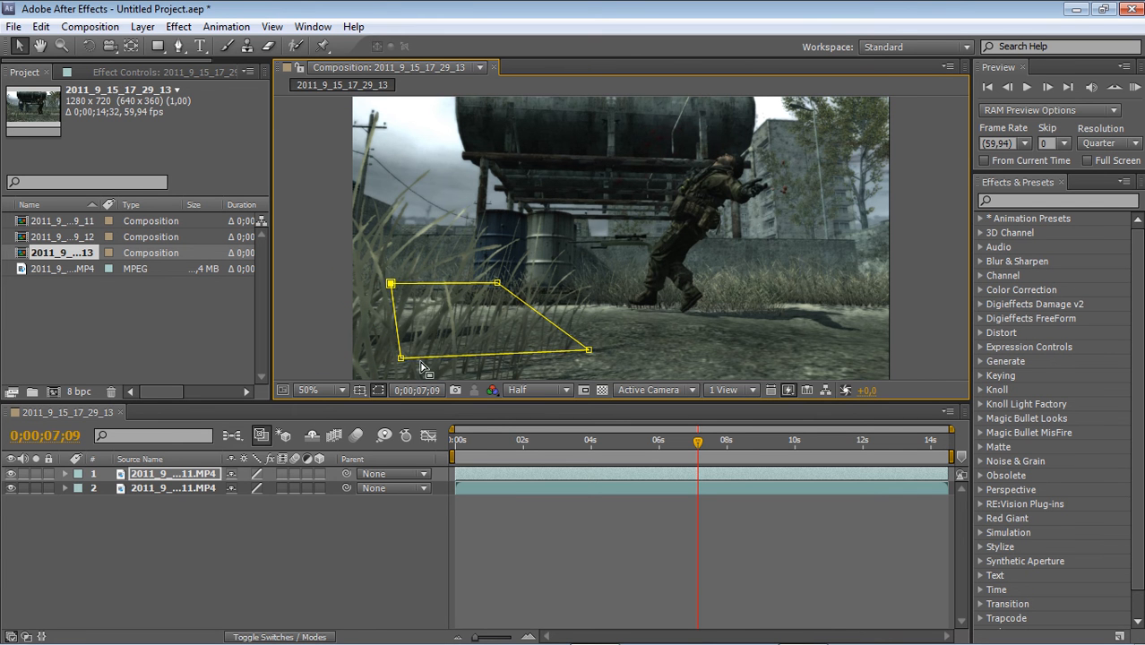
{"action": "mouse_move", "coordinate": [157, 500]}
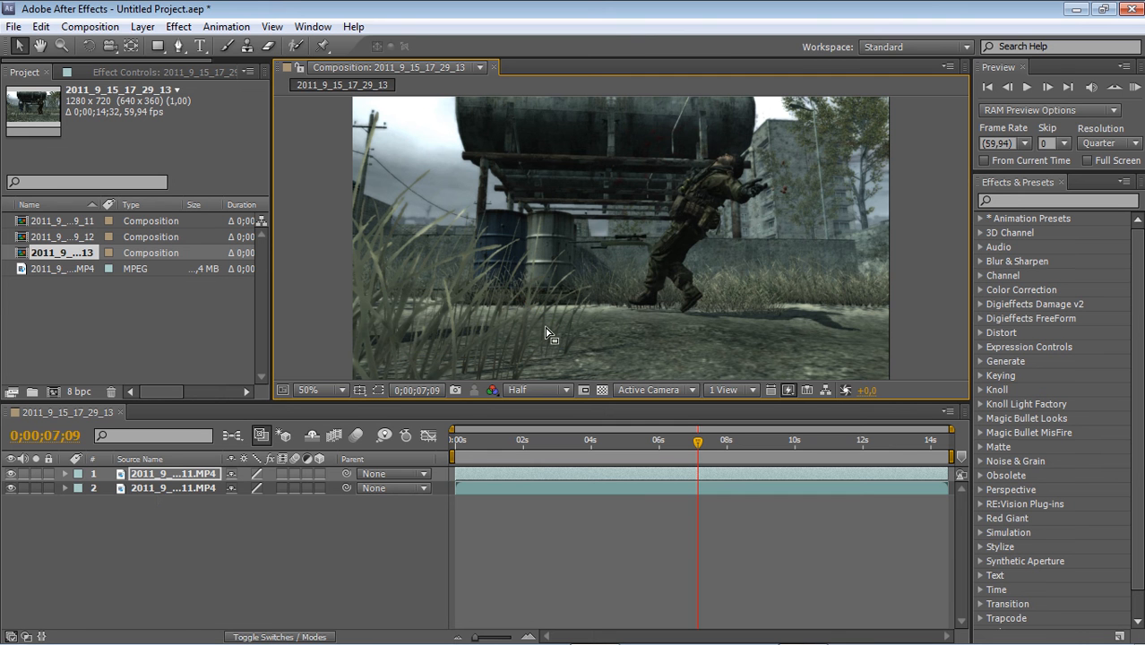
{"action": "mouse_move", "coordinate": [487, 288]}
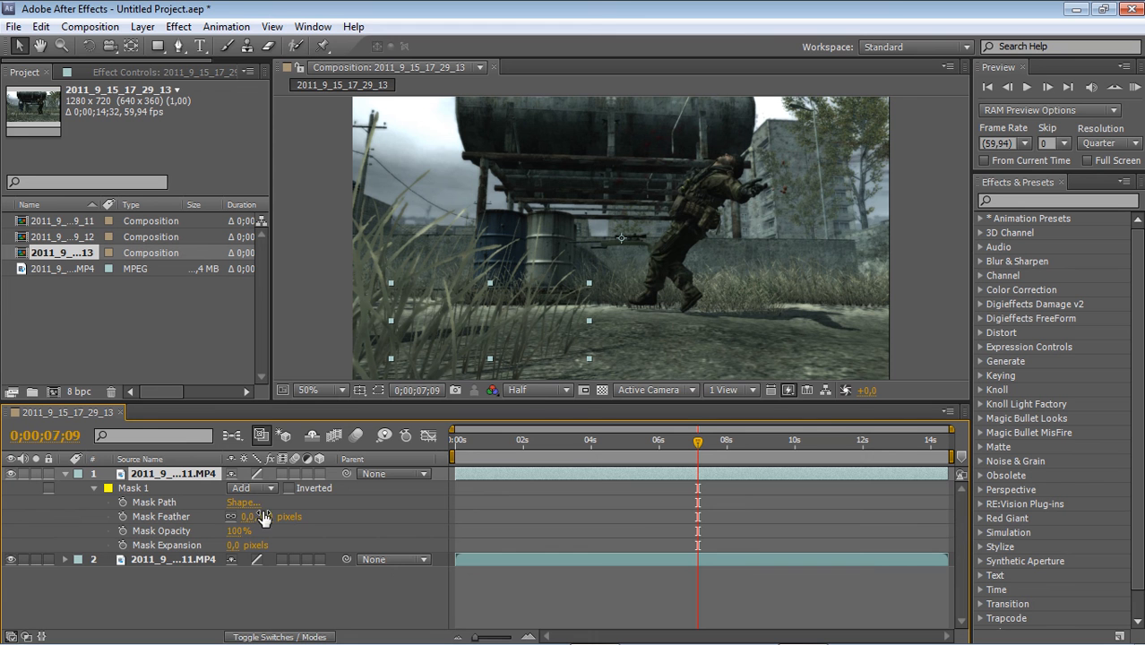
Step: Set Mask 1 feather to 35 pixels, then collapse and select the freeze-frame layer
{"action": "left_click", "coordinate": [260, 516]}
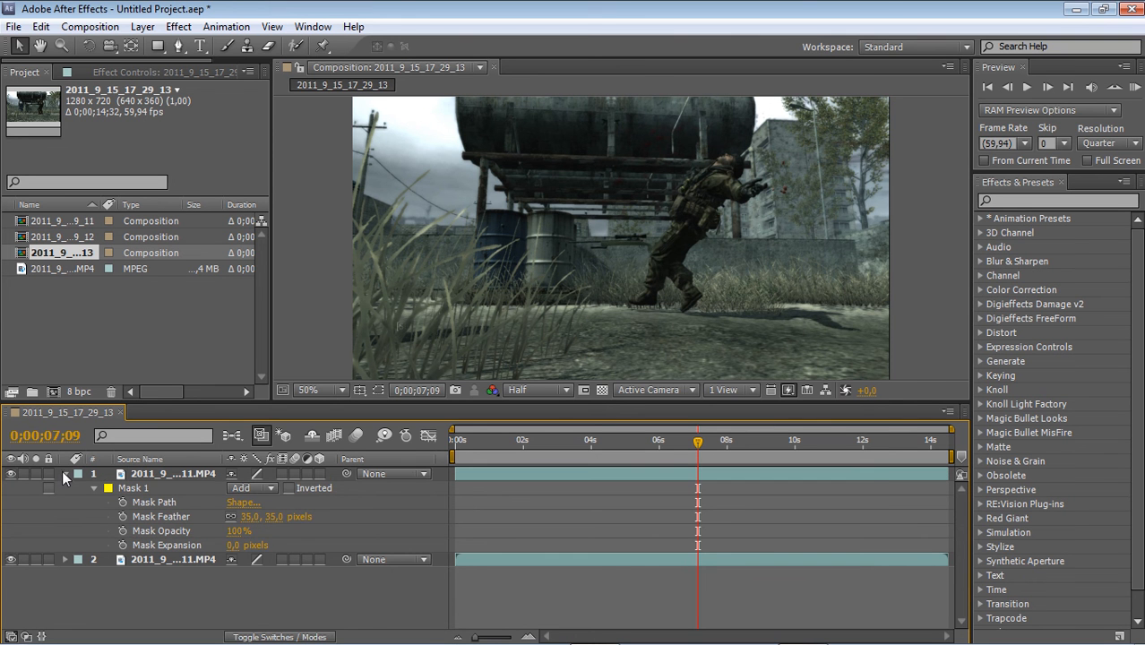
{"action": "left_click", "coordinate": [64, 474]}
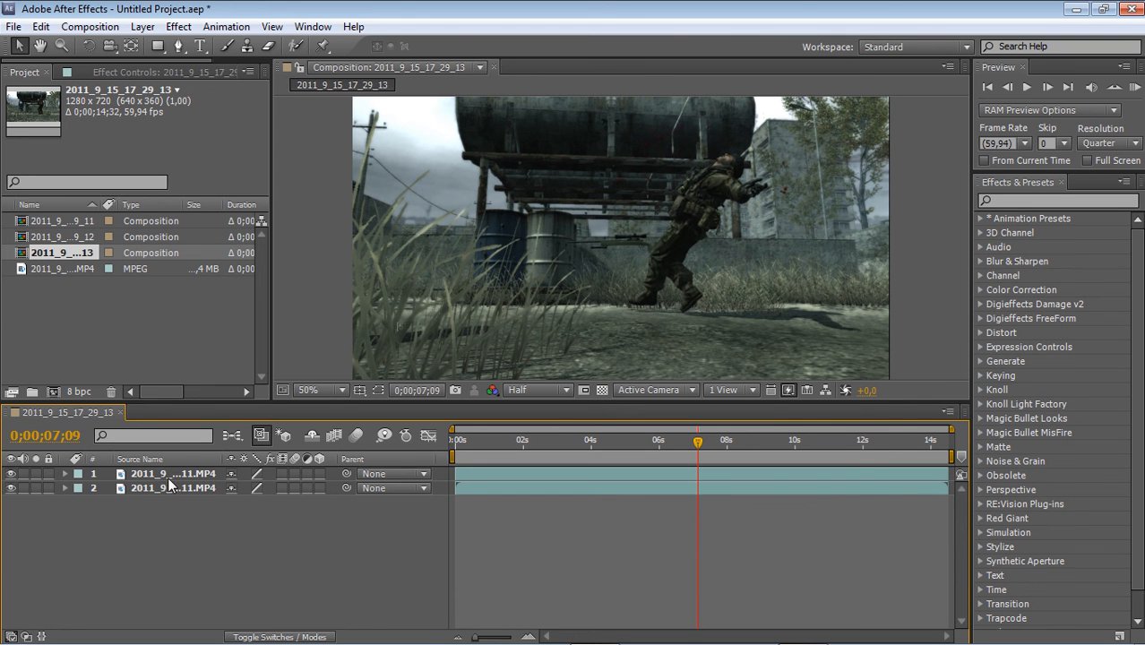
{"action": "left_click", "coordinate": [170, 473]}
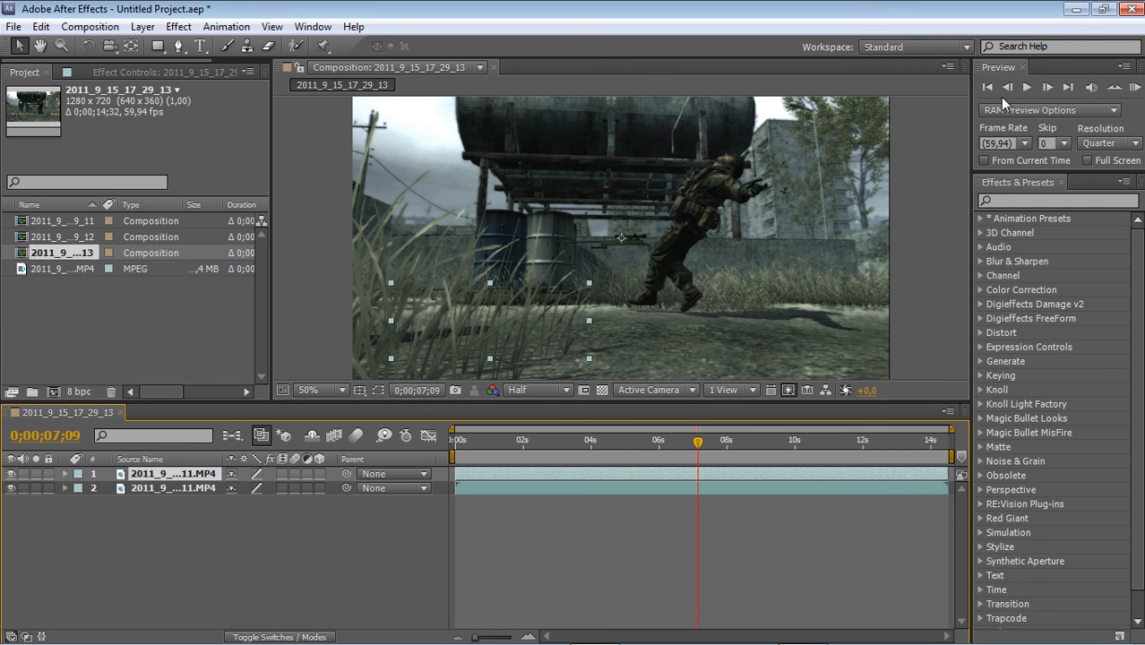
{"action": "mouse_move", "coordinate": [1091, 19]}
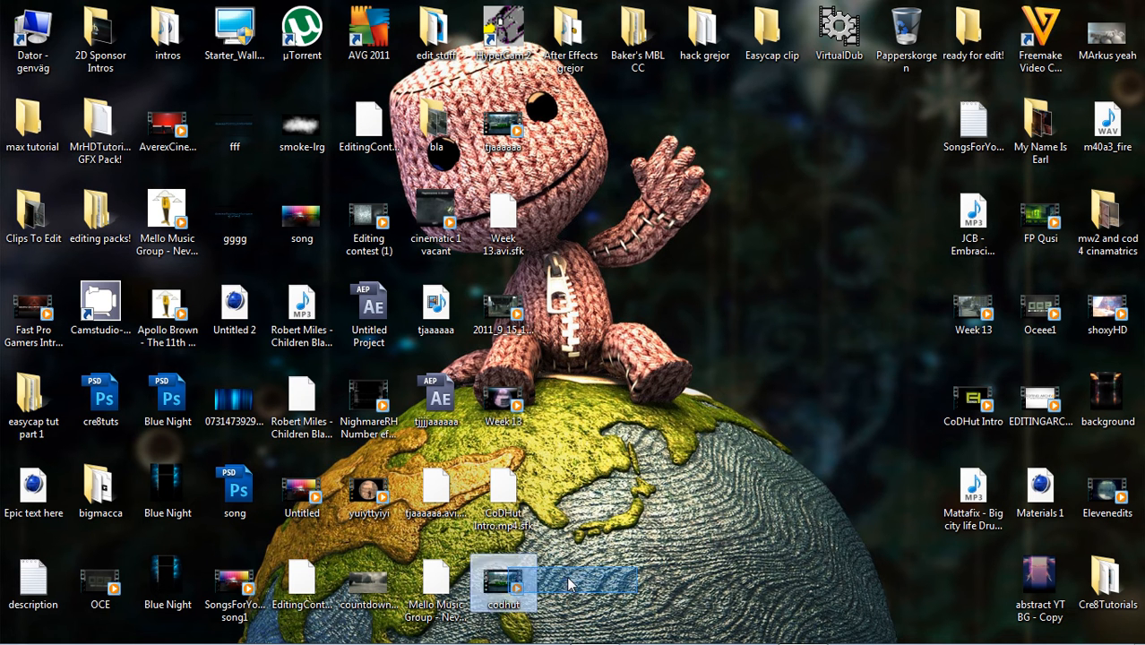
{"action": "left_click", "coordinate": [629, 570]}
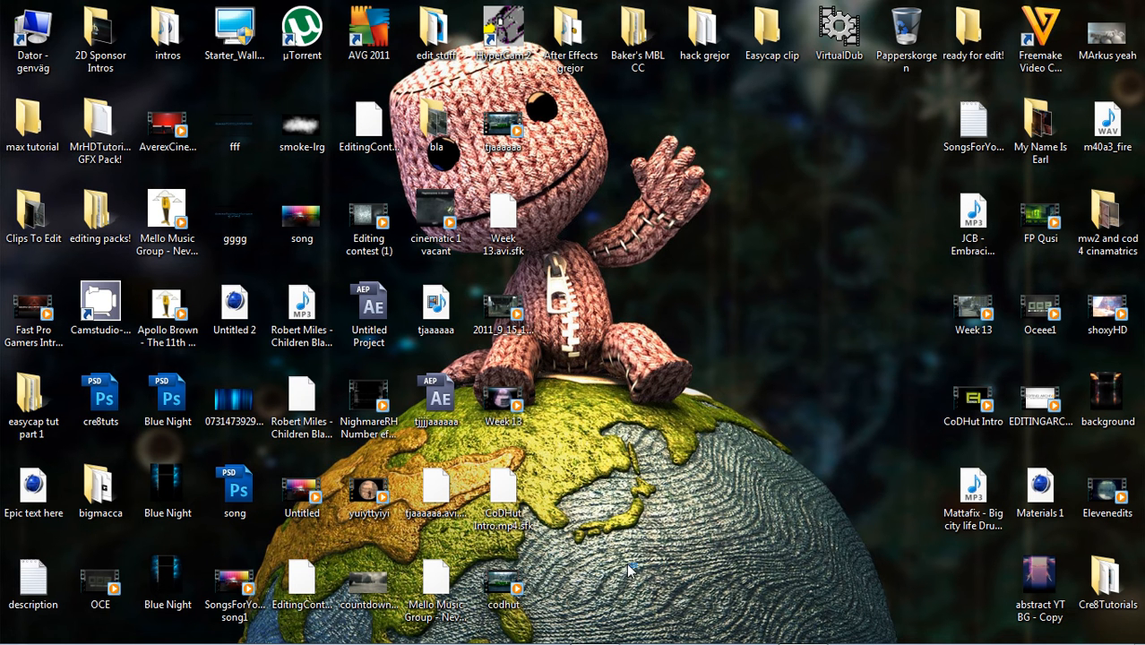
{"action": "left_click", "coordinate": [502, 582]}
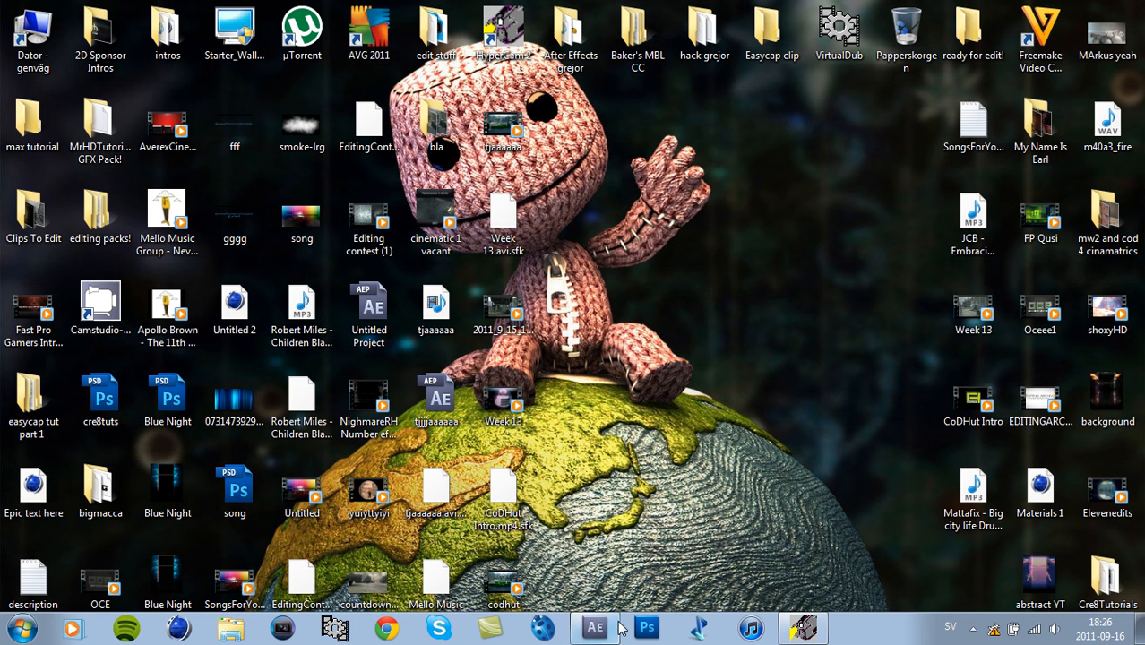
{"action": "left_click", "coordinate": [594, 627]}
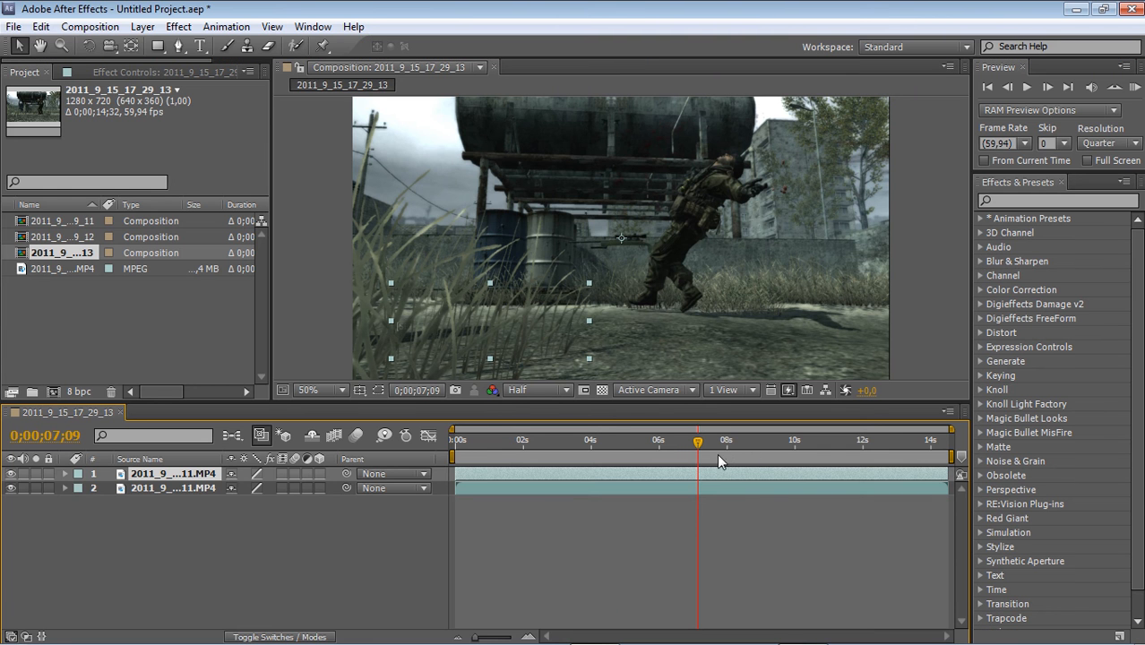
{"action": "mouse_move", "coordinate": [717, 330]}
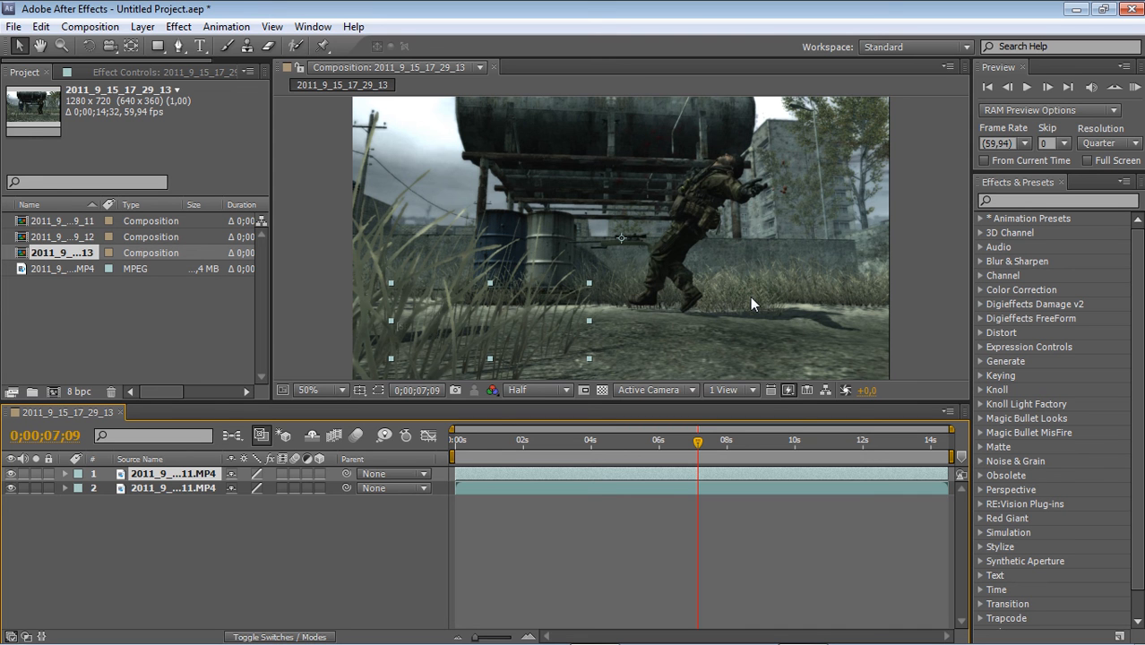
{"action": "mouse_move", "coordinate": [1102, 108]}
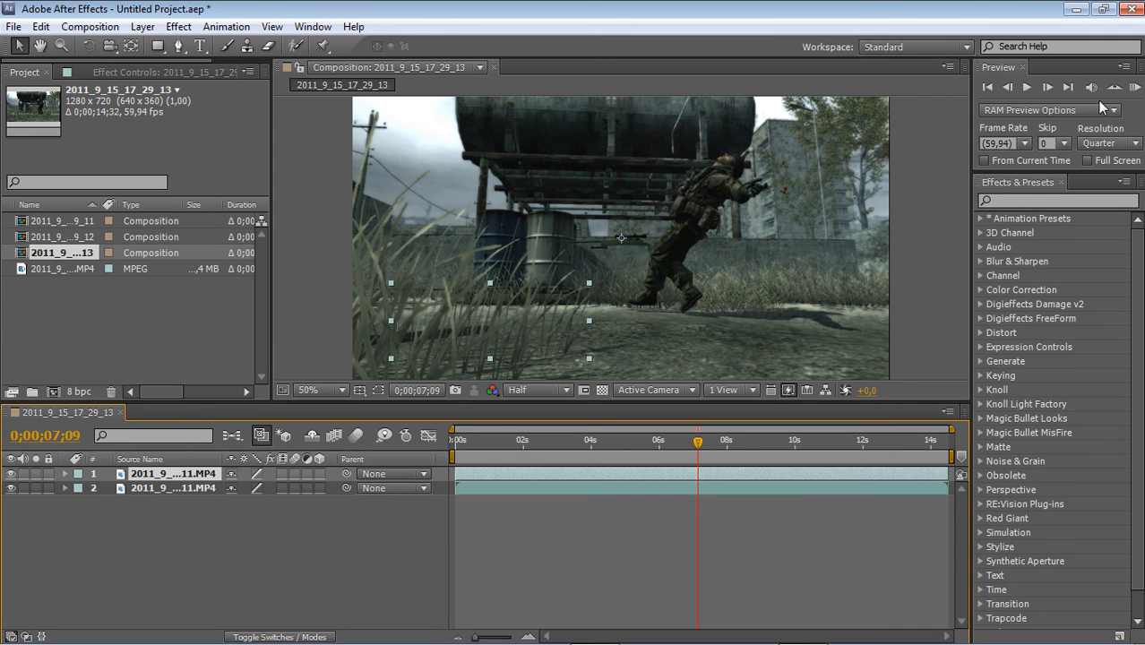